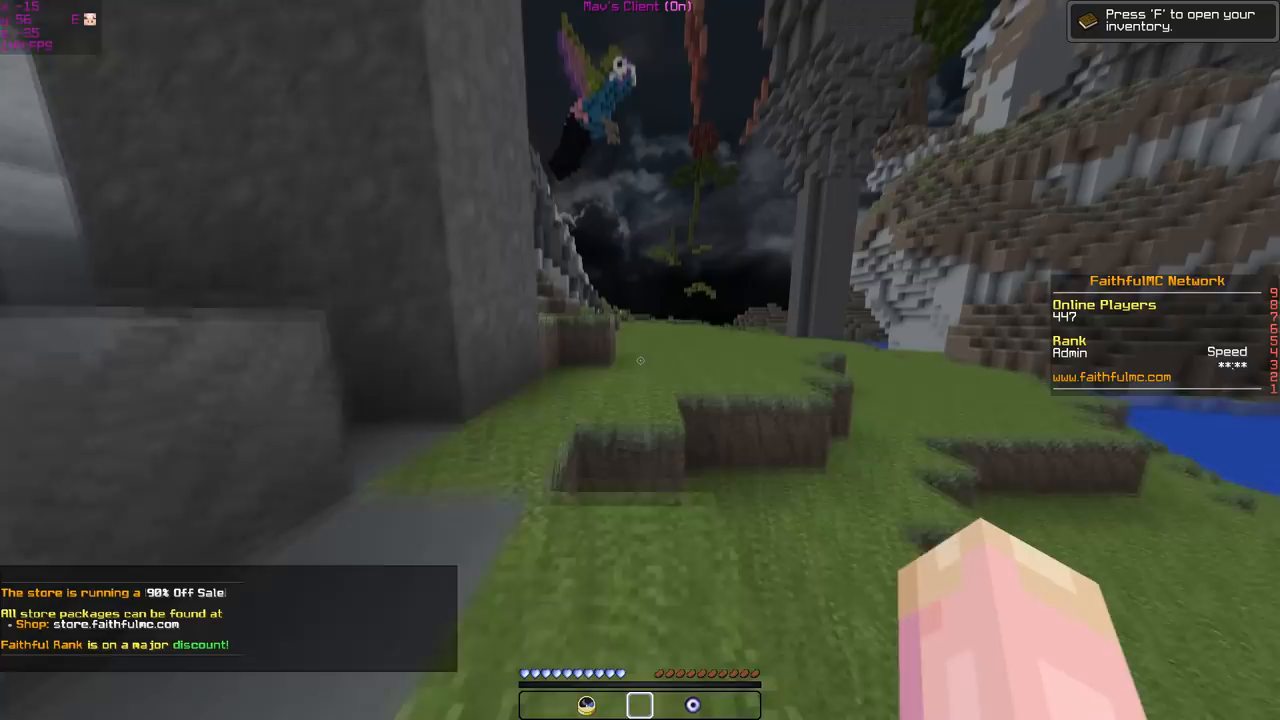
pyautogui.moveTo(640, 360)
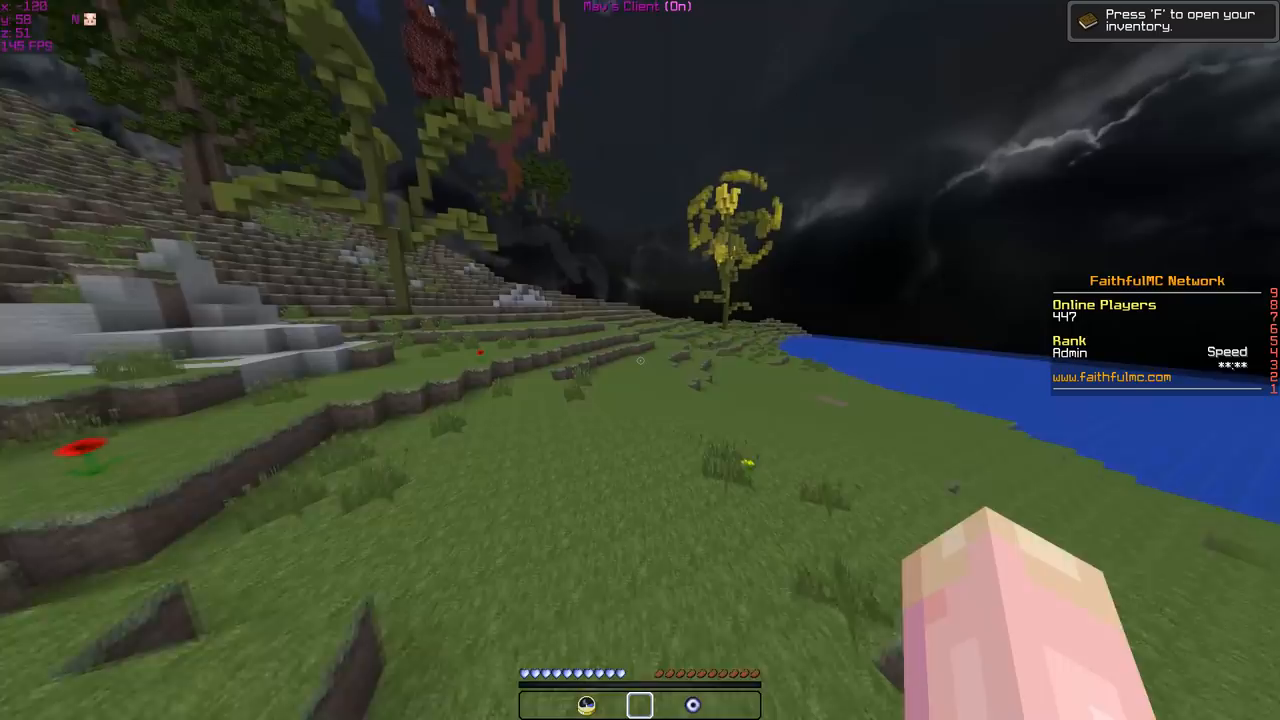
pyautogui.moveTo(640, 360)
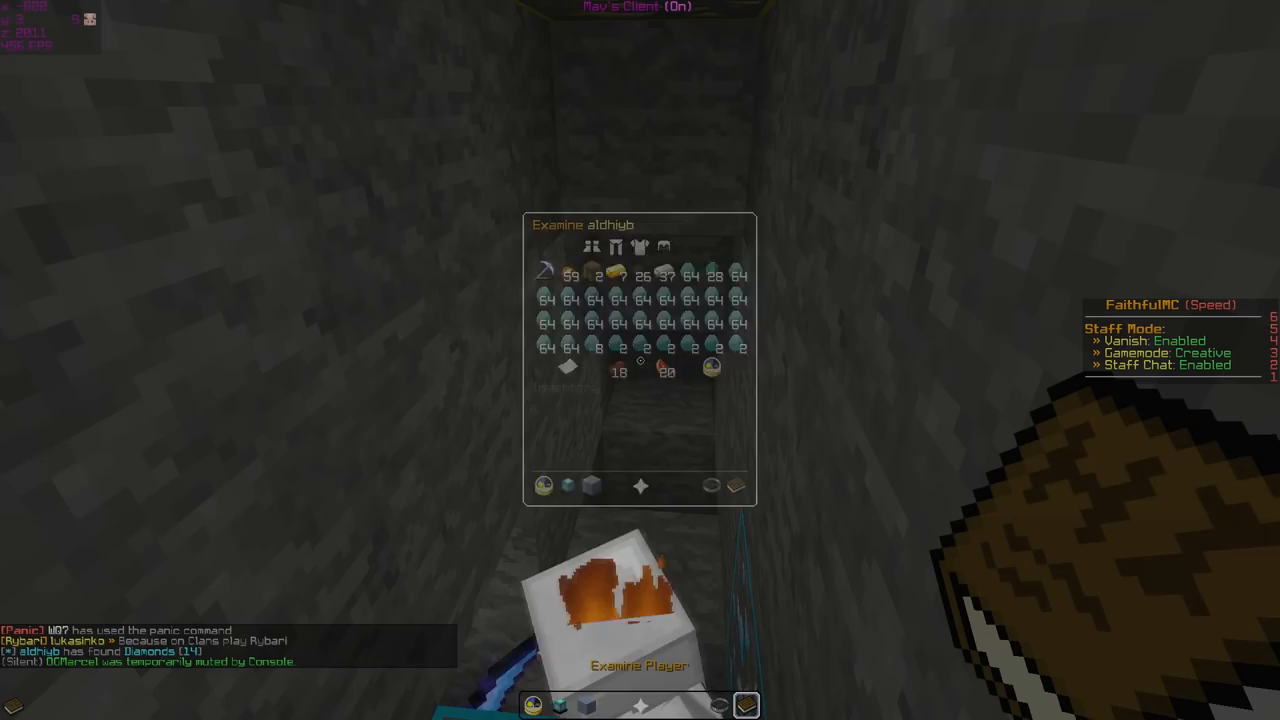
# Close the suspect's Examine window and bring up the creative combat items, showing a Golden Sword
pyautogui.press('Escape')
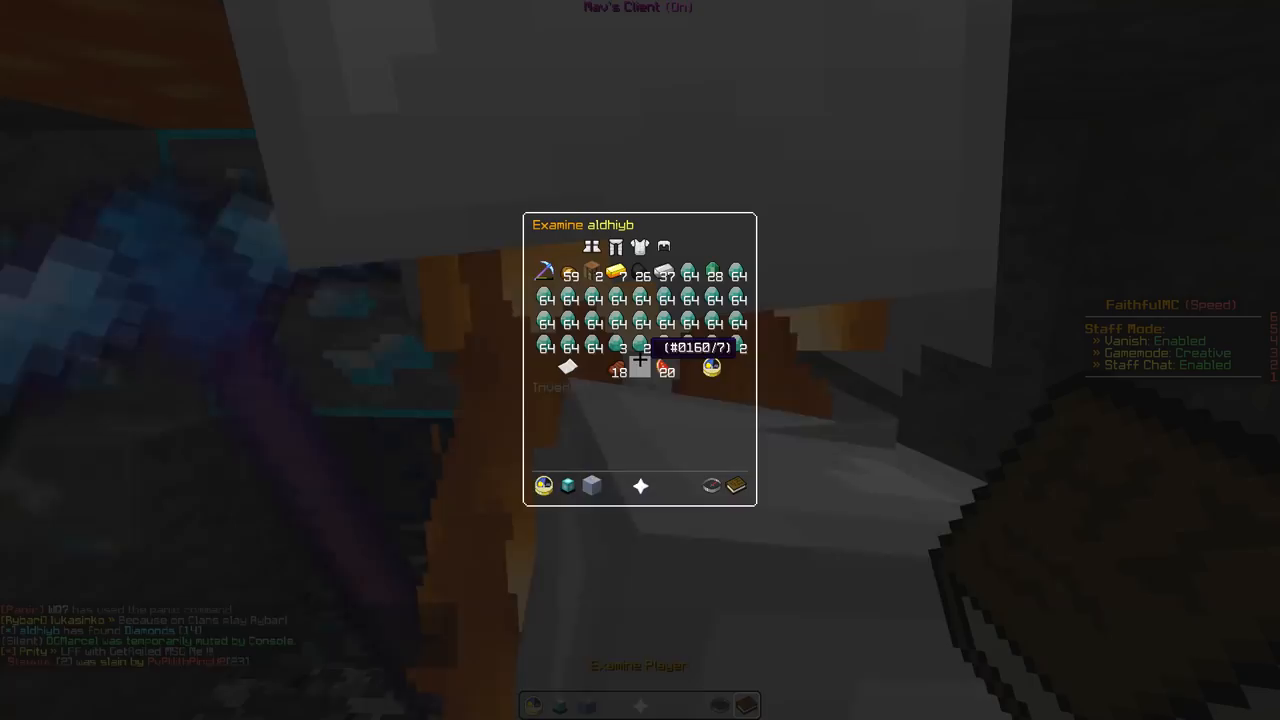
pyautogui.press('Escape')
pyautogui.write('sw')
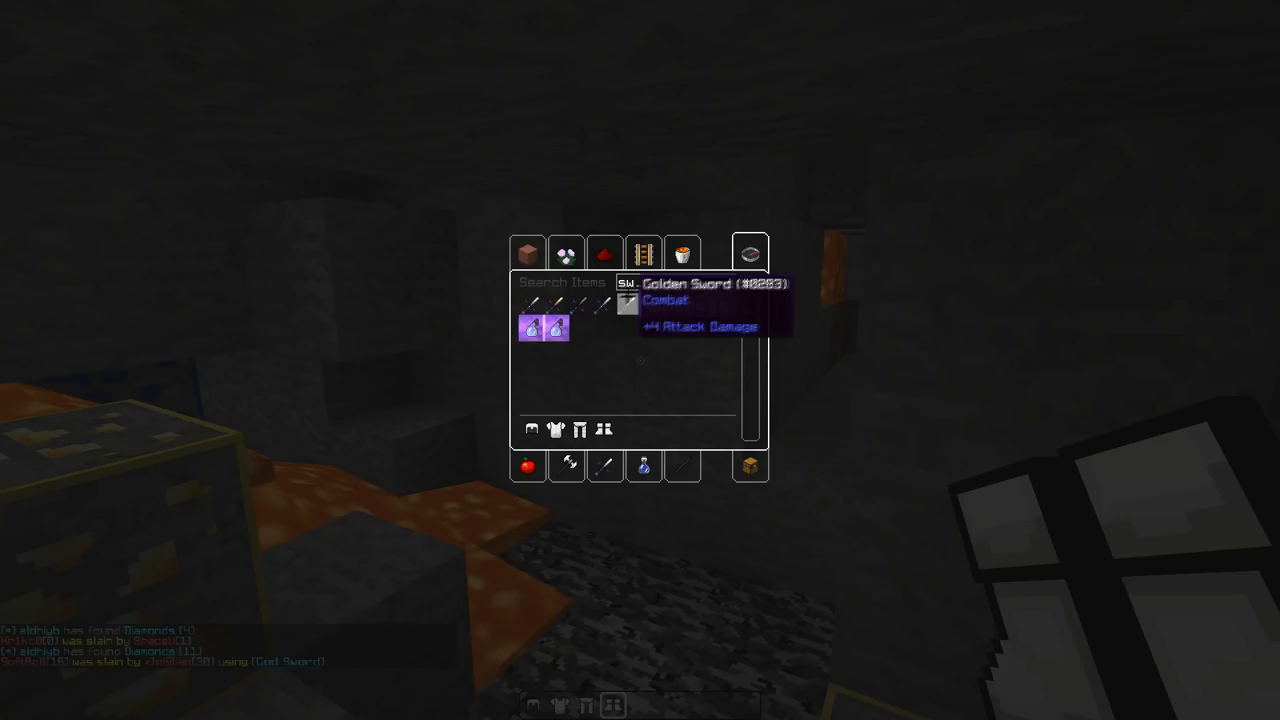
pyautogui.press('Escape')
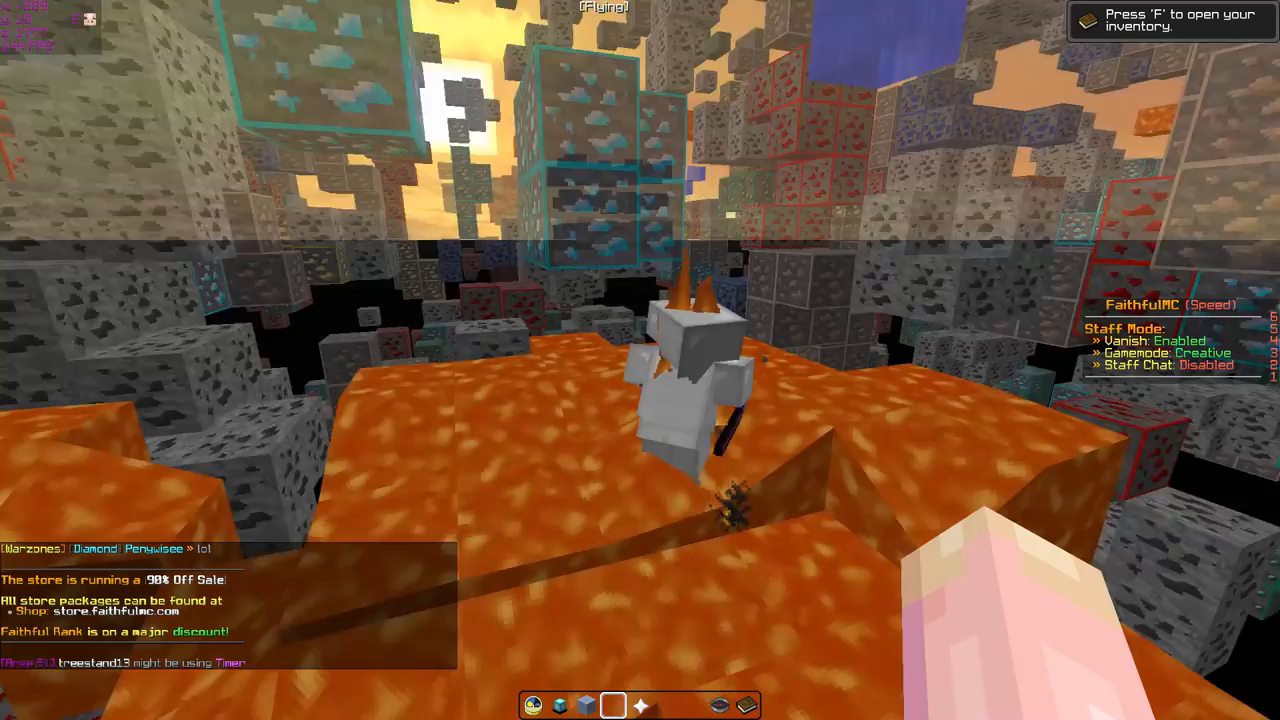
pyautogui.moveTo(640, 360)
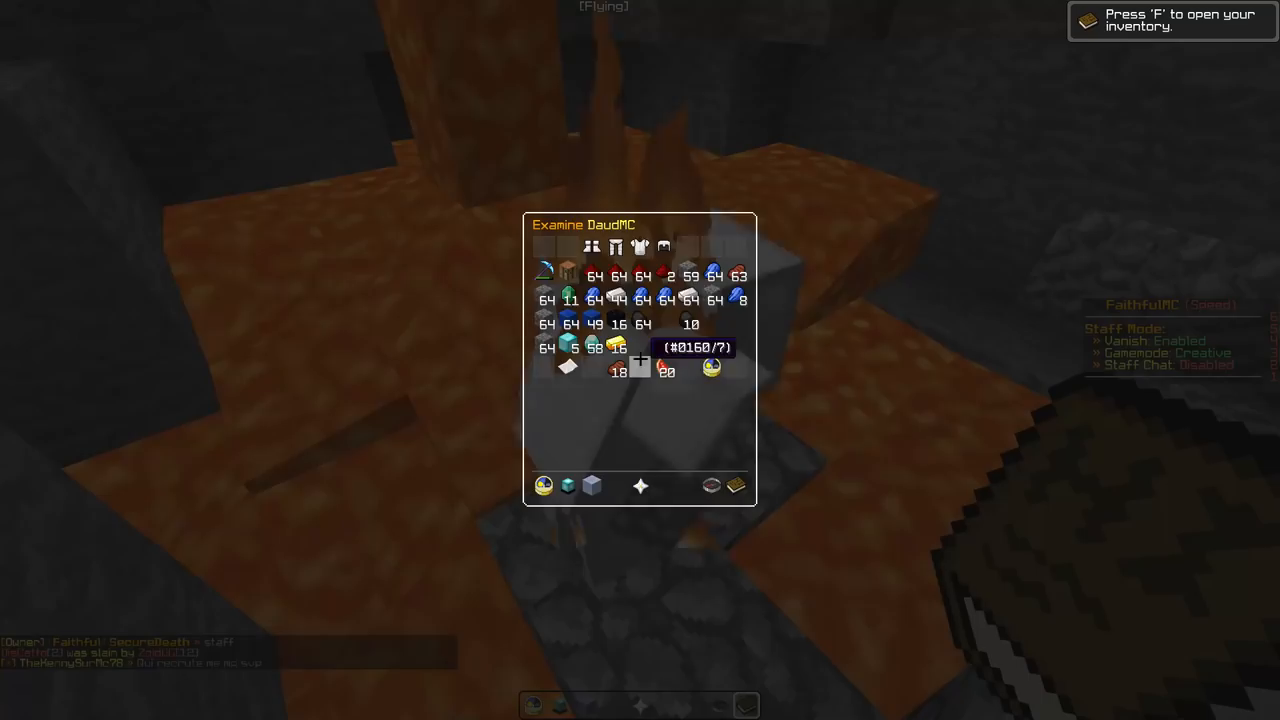
# Close DaudMC's examined inventory while hovering near them underground
pyautogui.press('Escape')
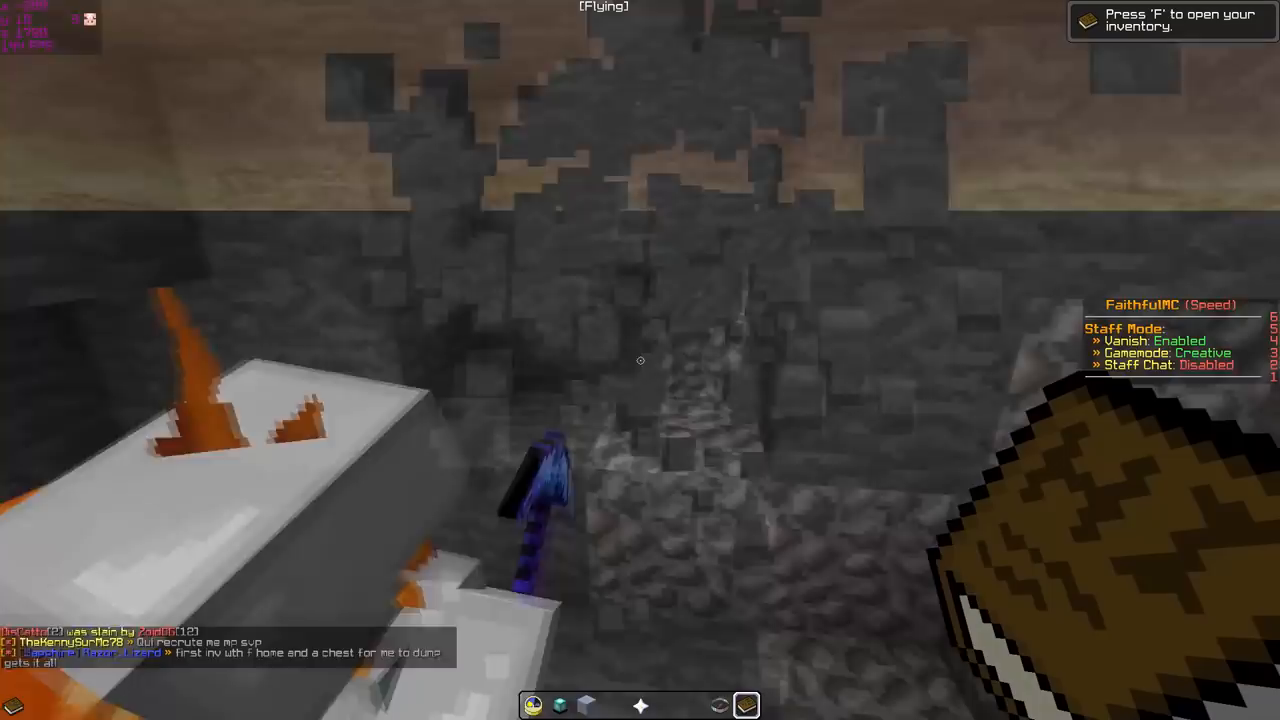
pyautogui.moveTo(640, 360)
pyautogui.write('/tempban DaudMC')
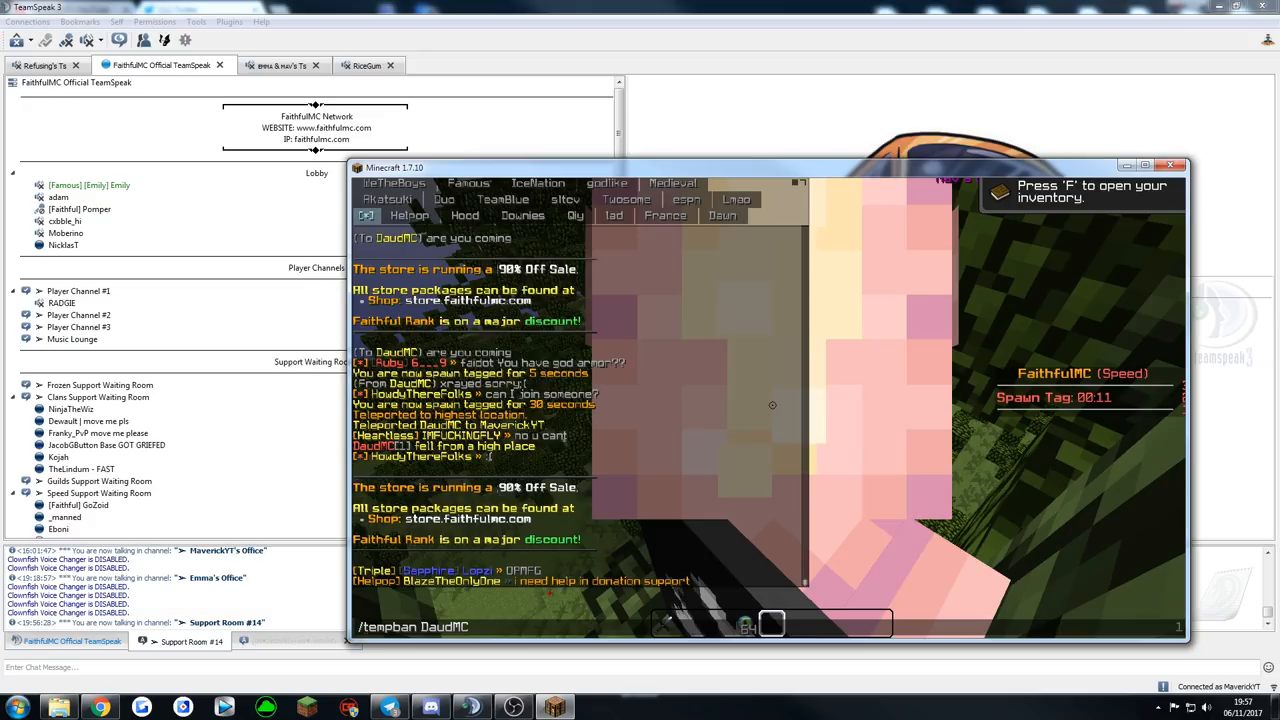
pyautogui.write('7d xray admd')
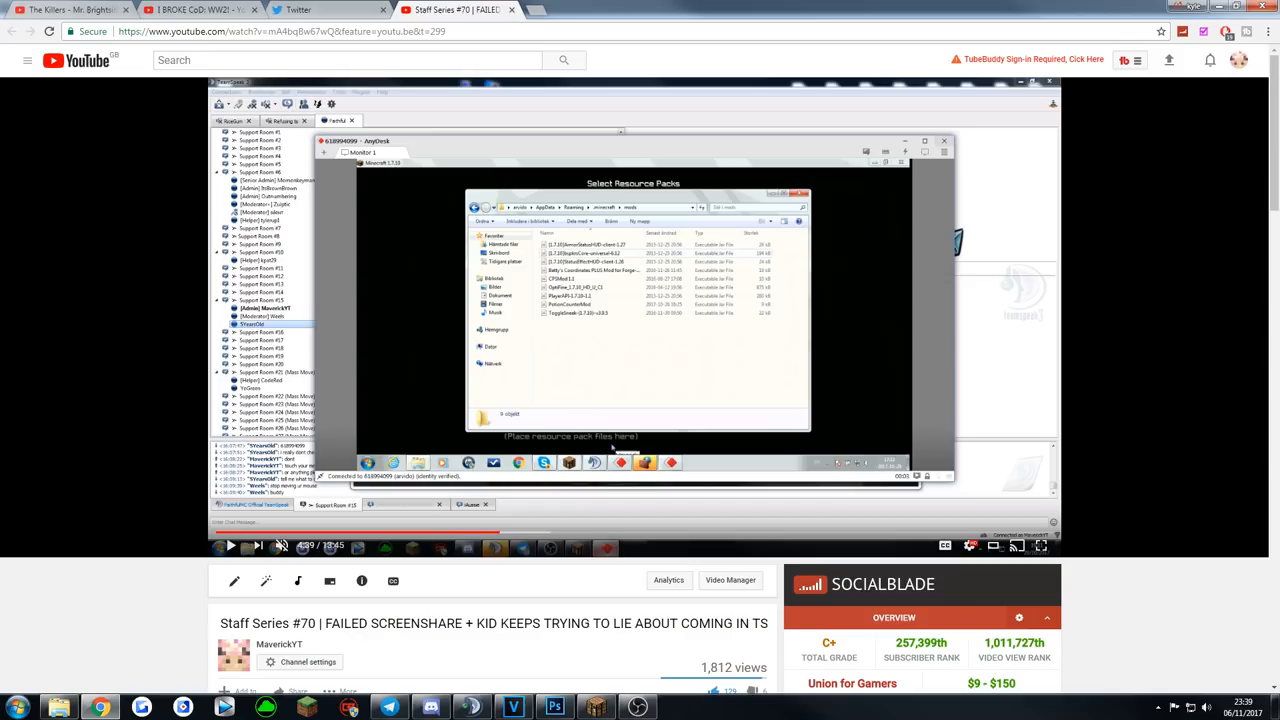
# Resume Staff Series #70 until the suspect's versions folder with Forge and OptiFine appears
pyautogui.click(229, 545)
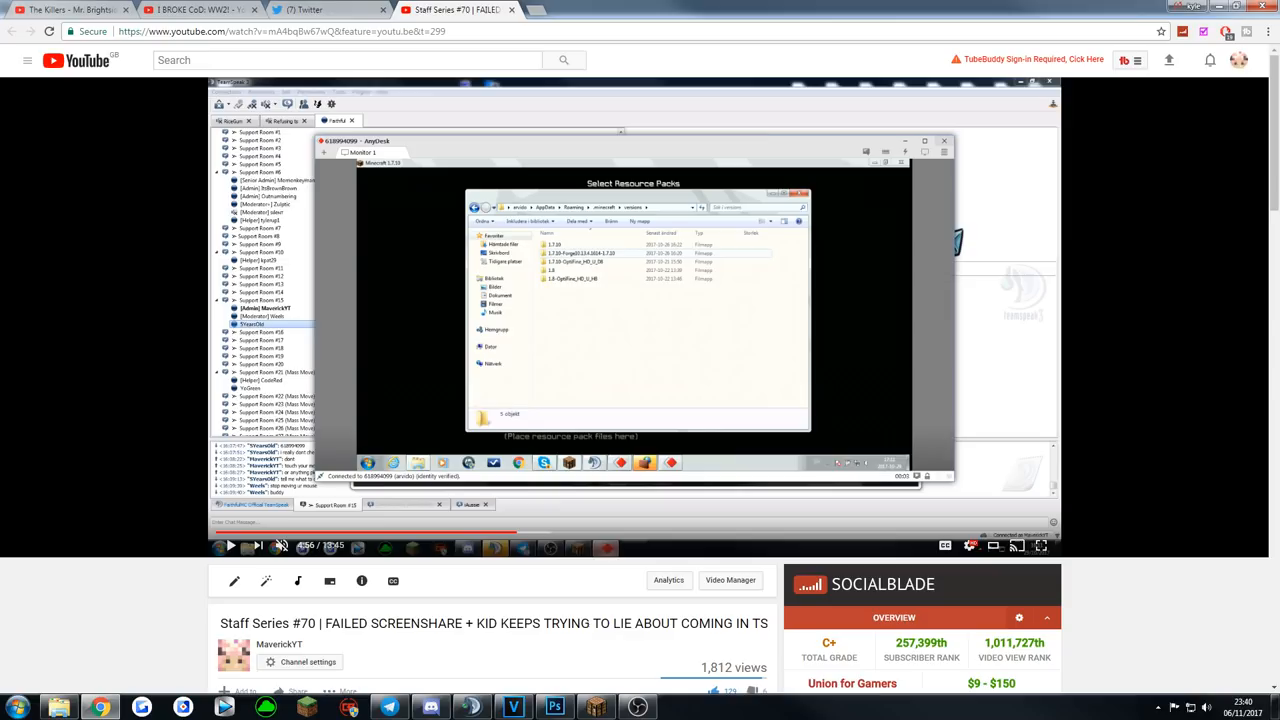
# Play the screenshare briefly and pause on the OptiFine version folder details
pyautogui.click(229, 545)
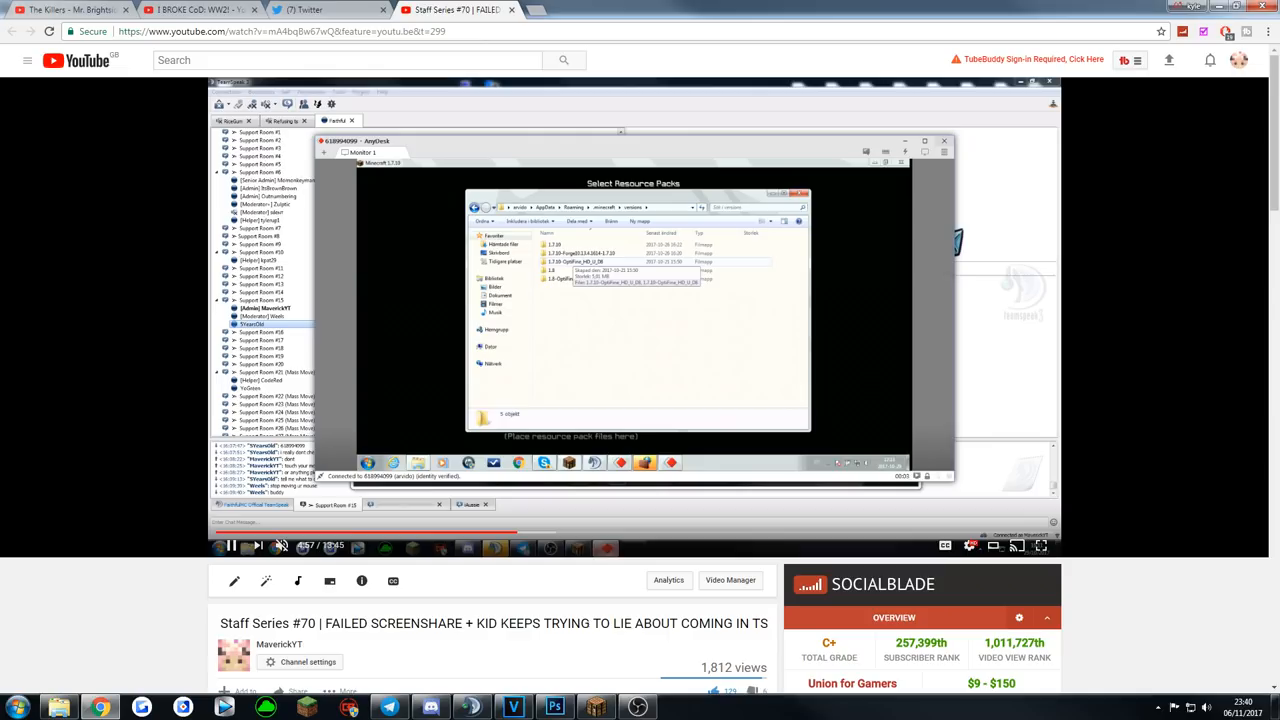
pyautogui.click(520, 533)
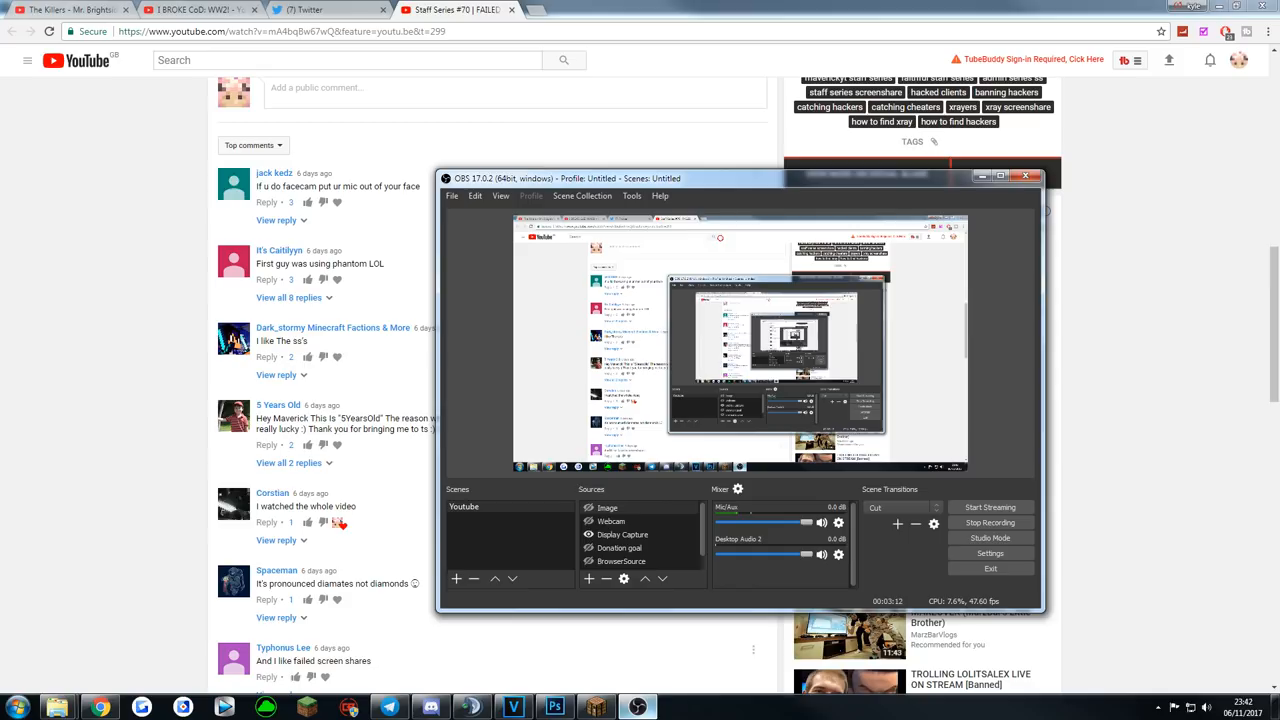
# Minimize OBS Studio so the YouTube comments and up-next list are visible
pyautogui.click(1026, 177)
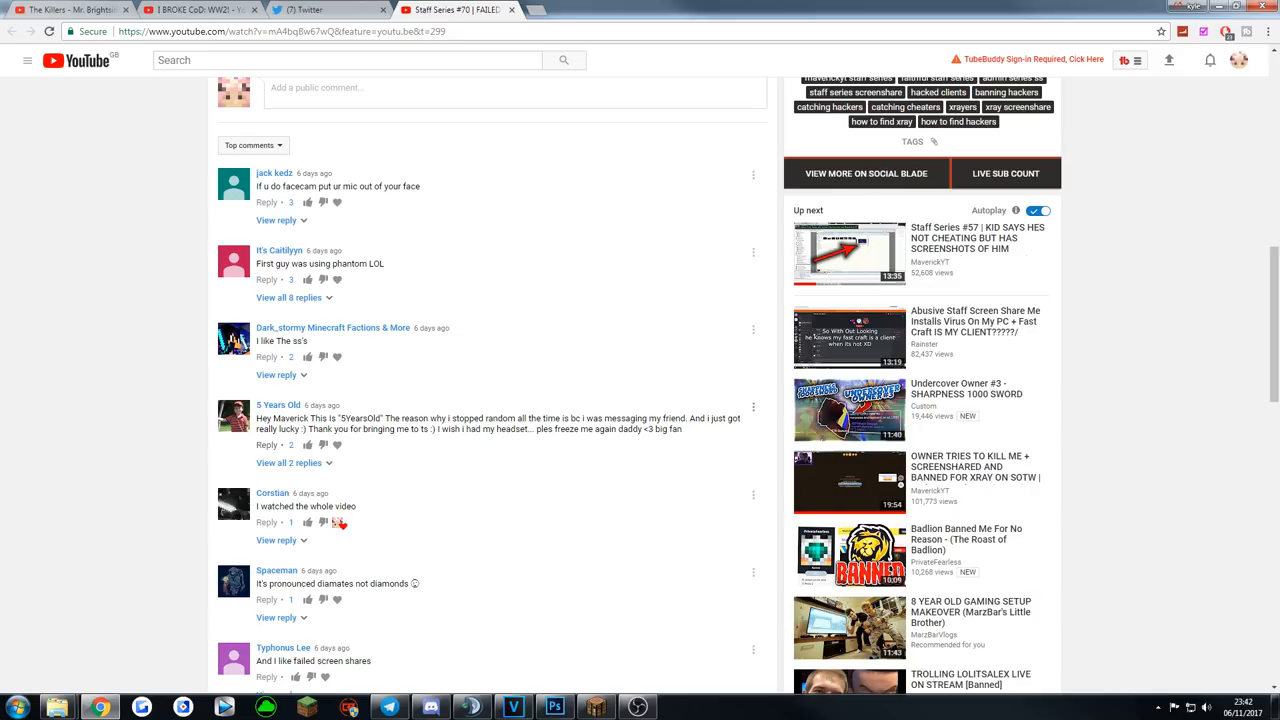